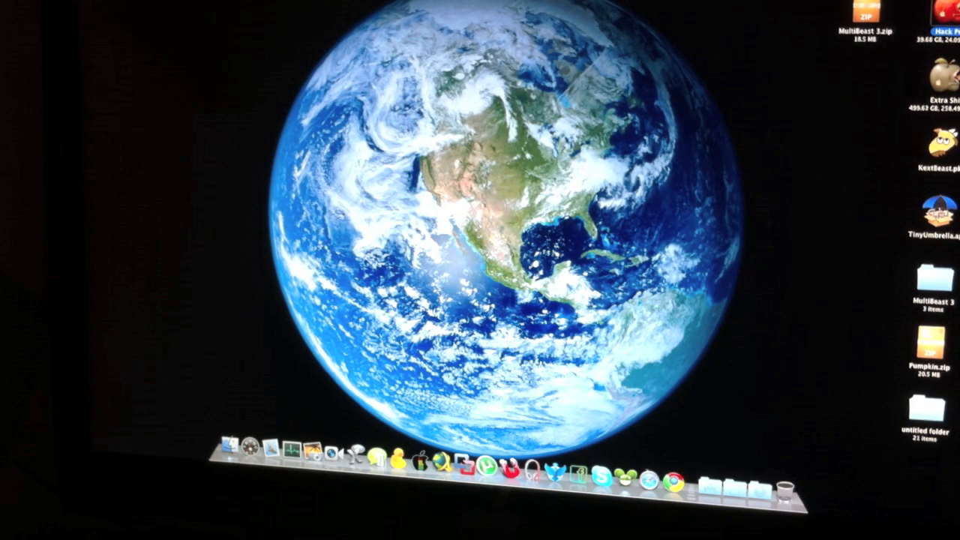
Right-click on the macOS Finder desktop.
right_click(172, 105)
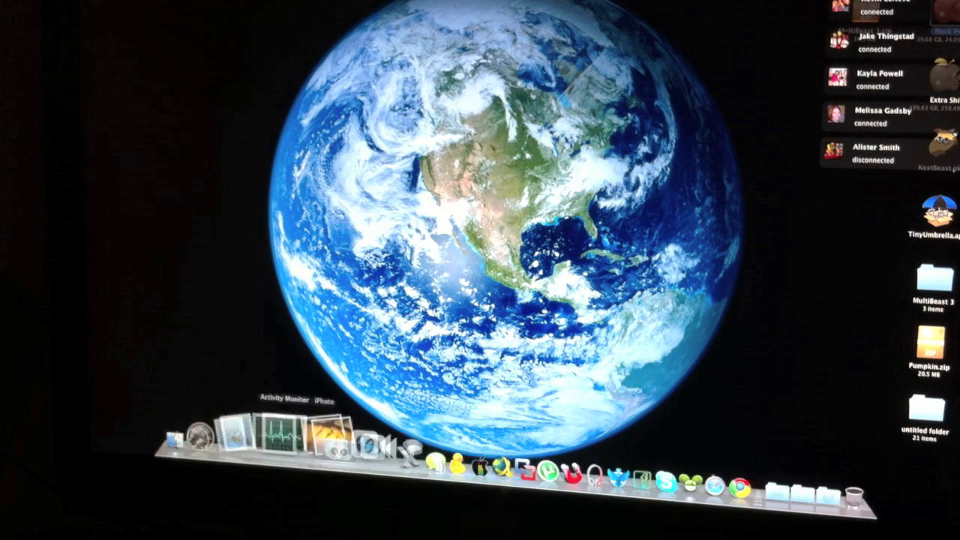
mouse_move(859, 210)
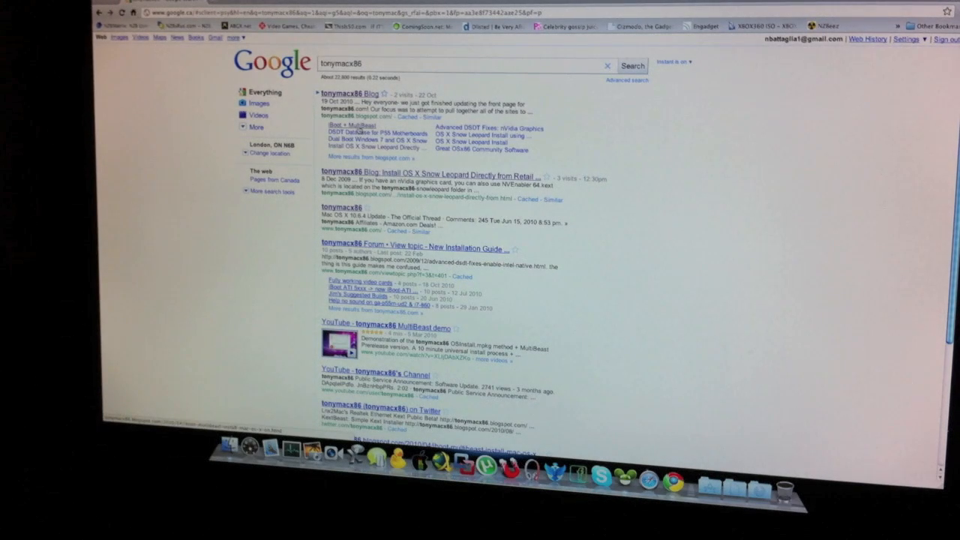
Open the tonymacx86 'iBoot + MultiBeast' sitelink and scroll to the requirements and BIOS settings.
click(441, 175)
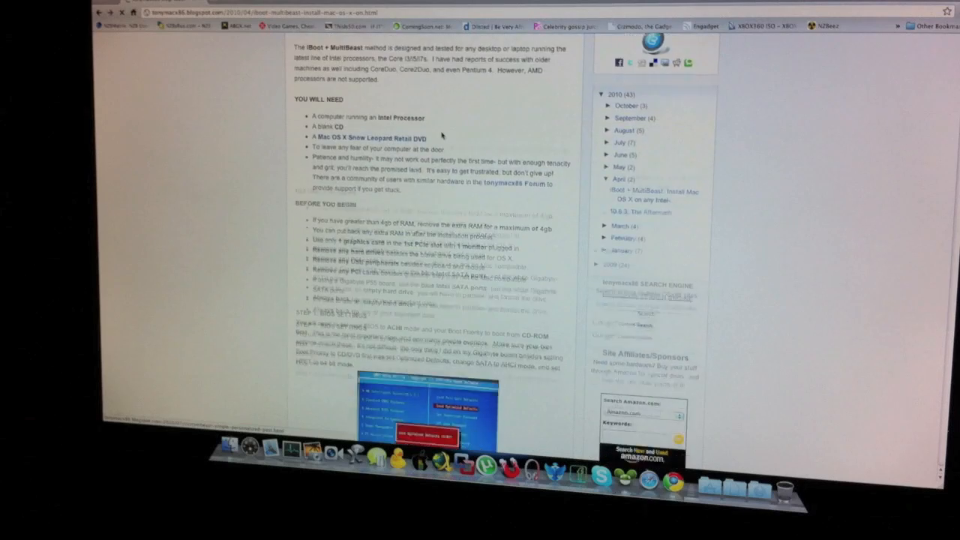
scroll(up, 3)
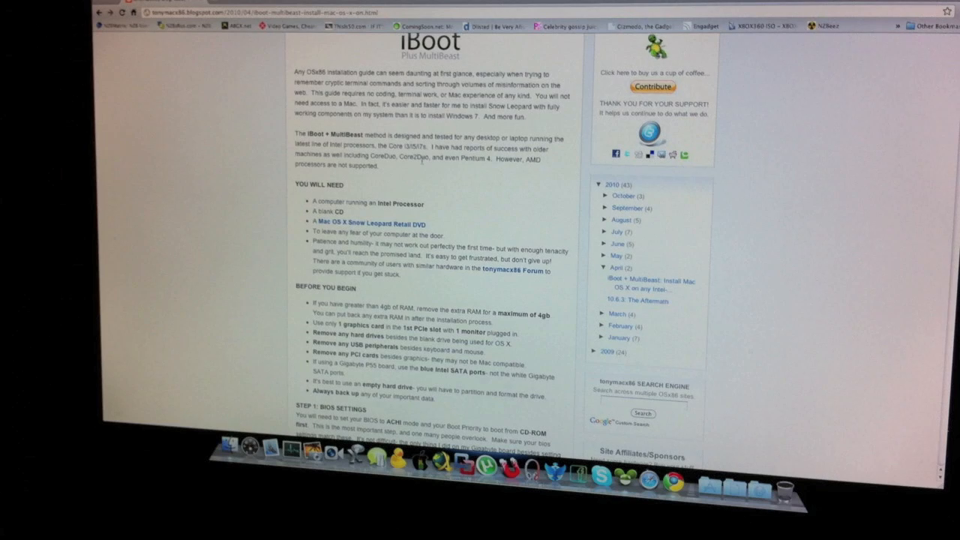
scroll(down, 3)
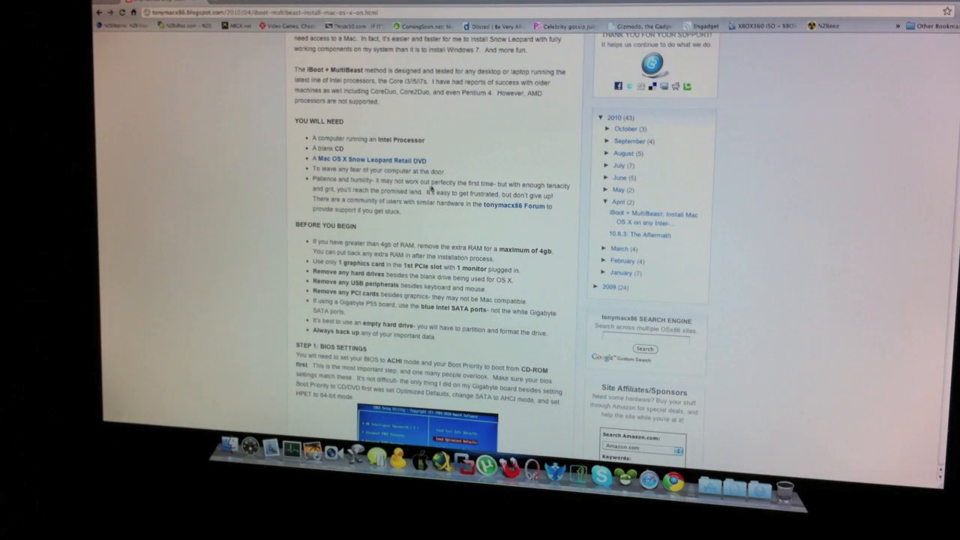
Scroll past Step 1: BIOS Settings and its CMOS screenshots to Step 2: Install Mac OS X.
scroll(down, 3)
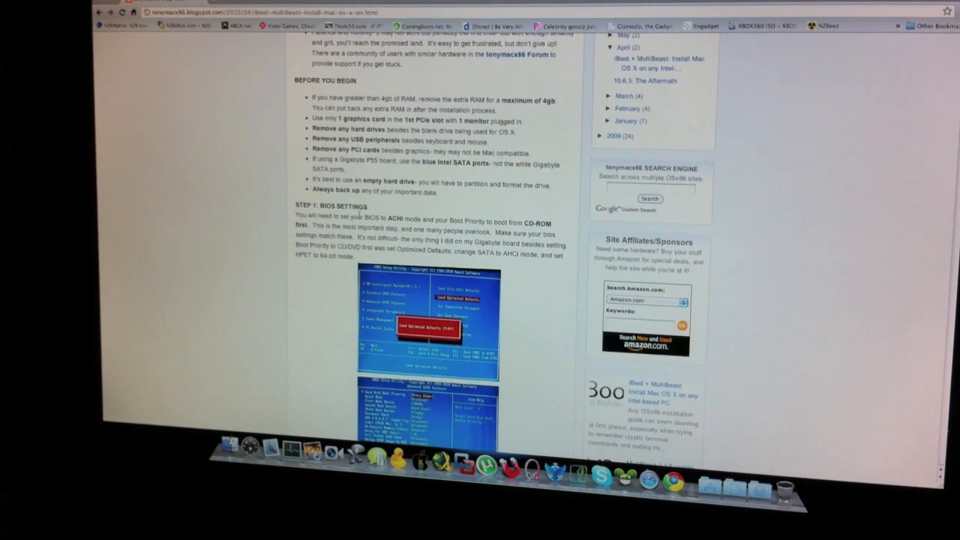
scroll(down, 3)
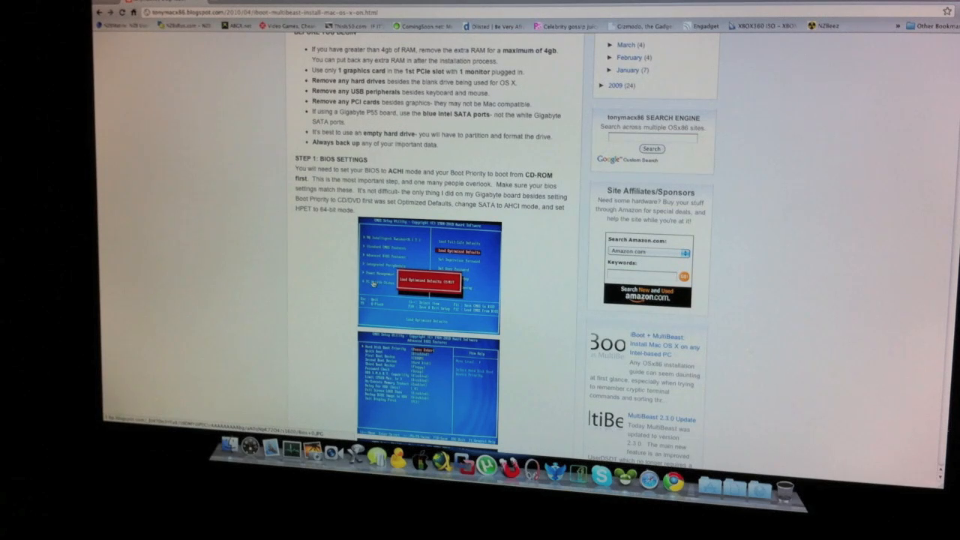
scroll(down, 3)
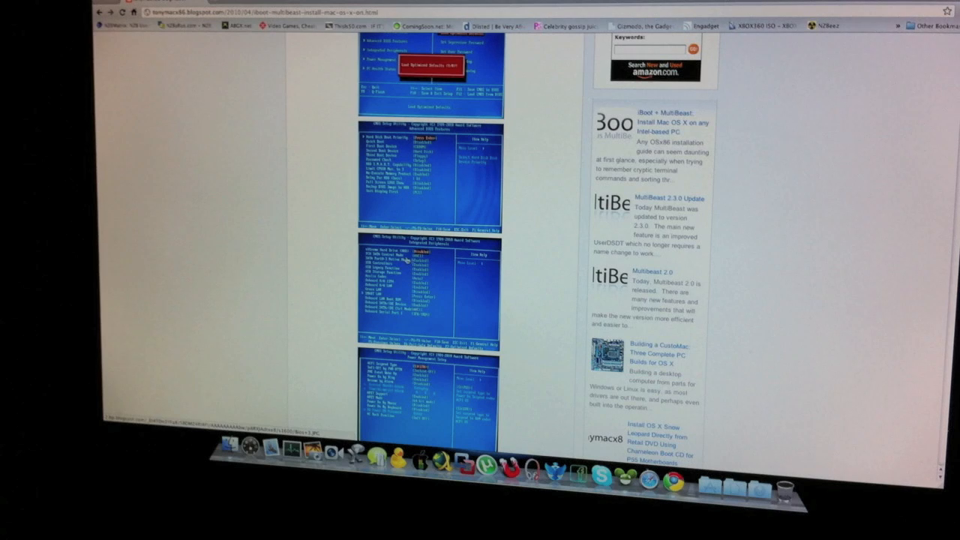
scroll(down, 3)
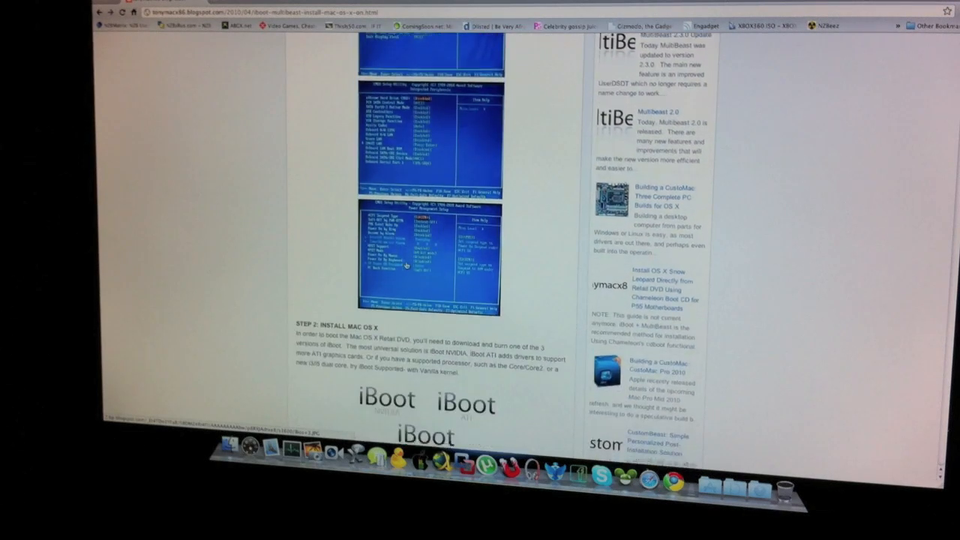
scroll(down, 3)
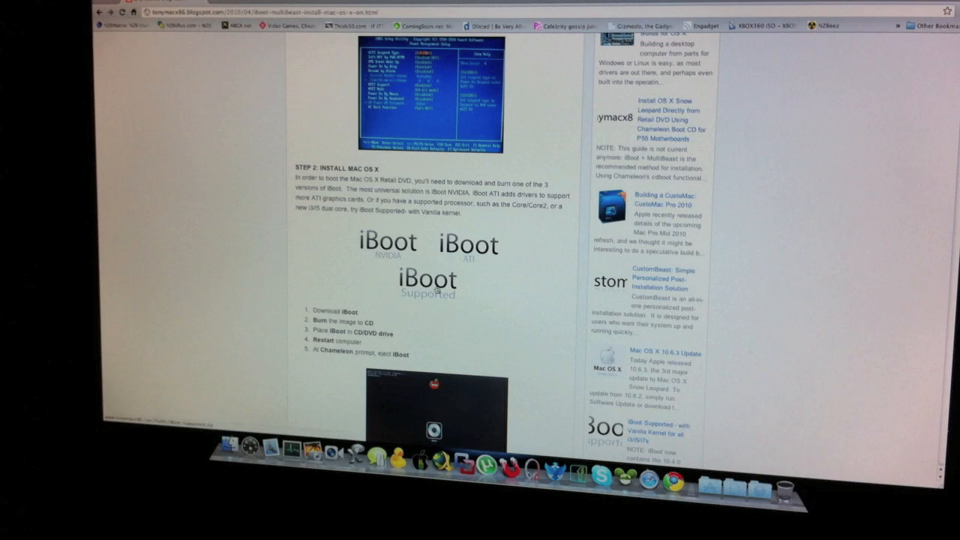
mouse_move(386, 259)
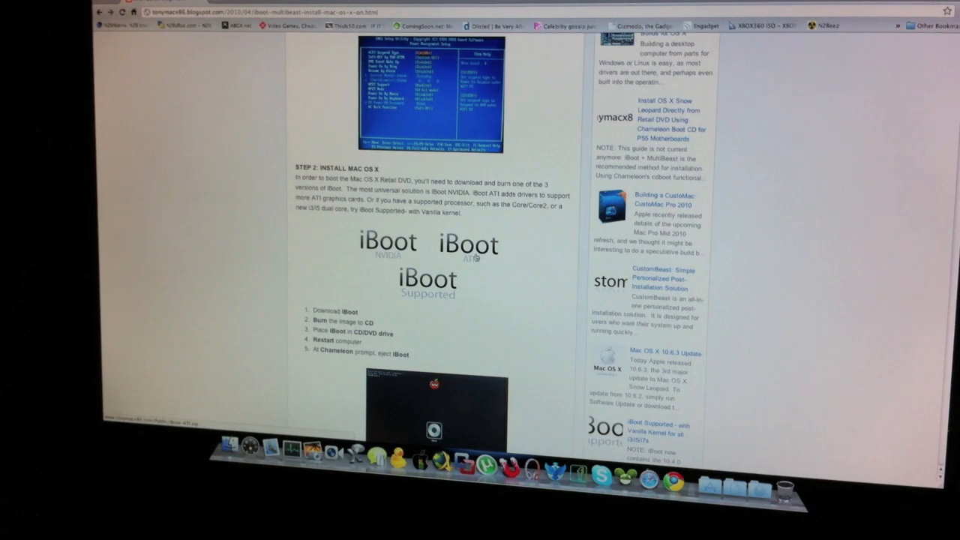
mouse_move(515, 263)
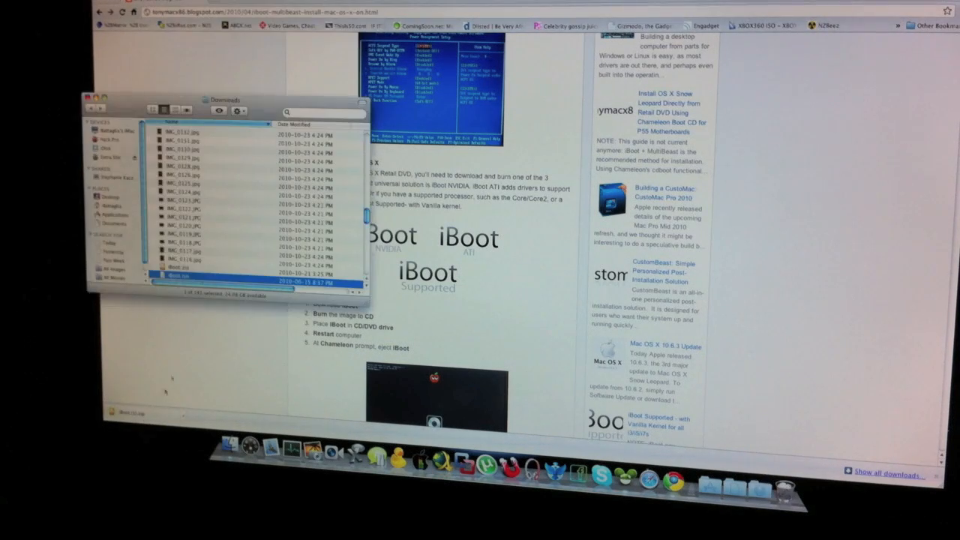
Scroll through the guide's Snow Leopard install steps 6–16.
scroll(down, 3)
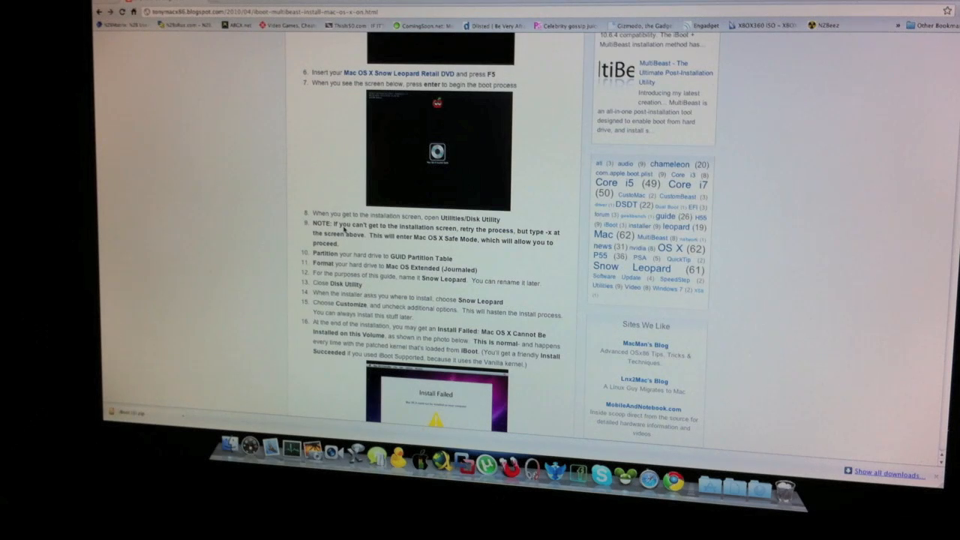
scroll(down, 3)
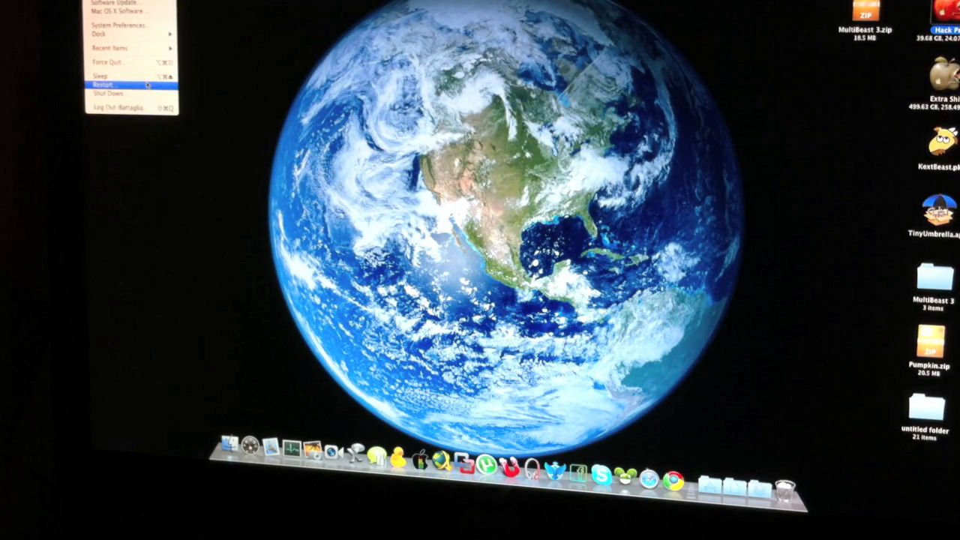
Choose Restart from the Apple menu and confirm it in the dialog.
click(105, 84)
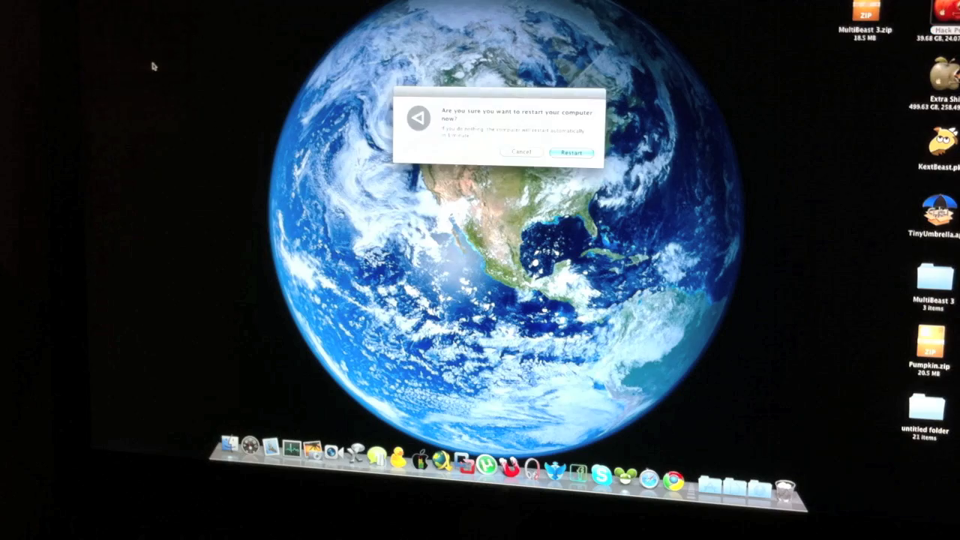
click(572, 153)
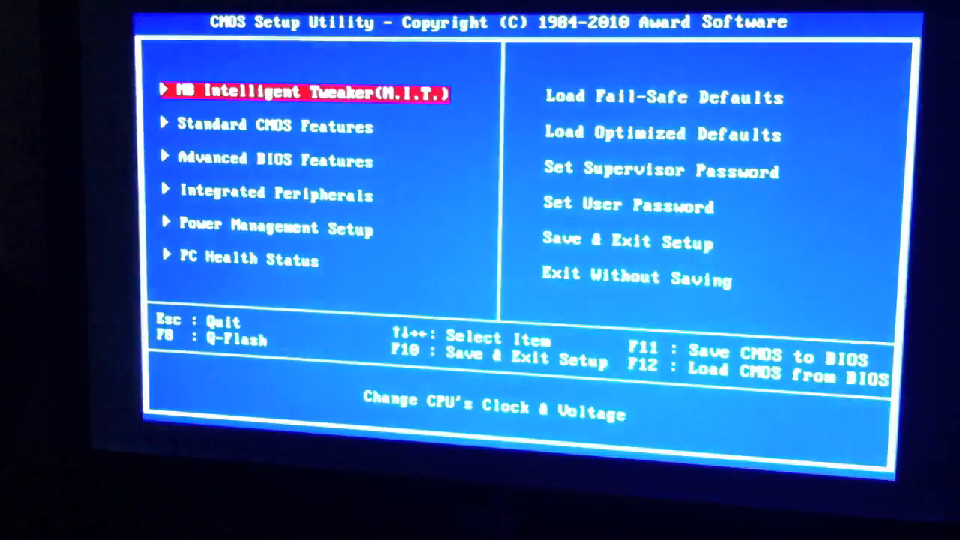
In Advanced BIOS Features, set First Boot Device to CDROM and check Hard Disk Boot Priority.
key(Down)
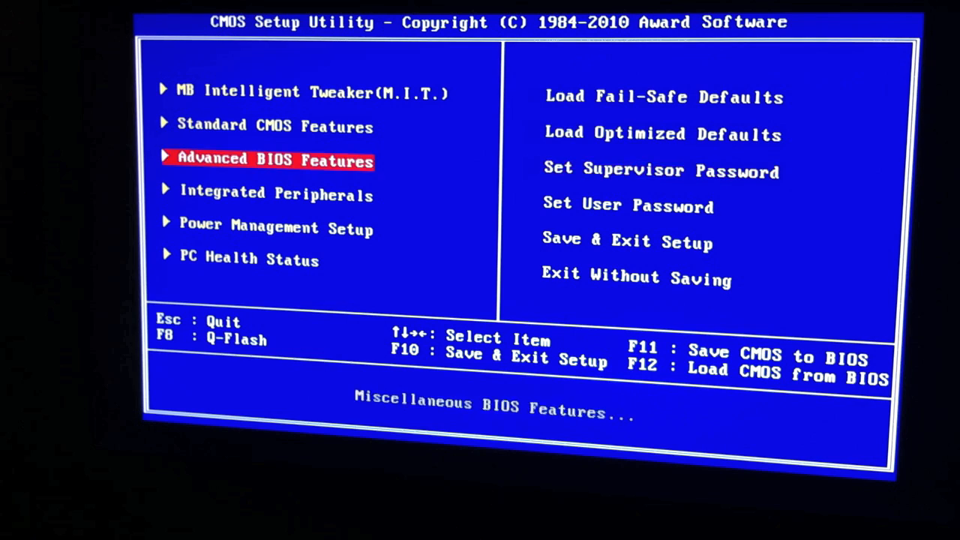
key(up)
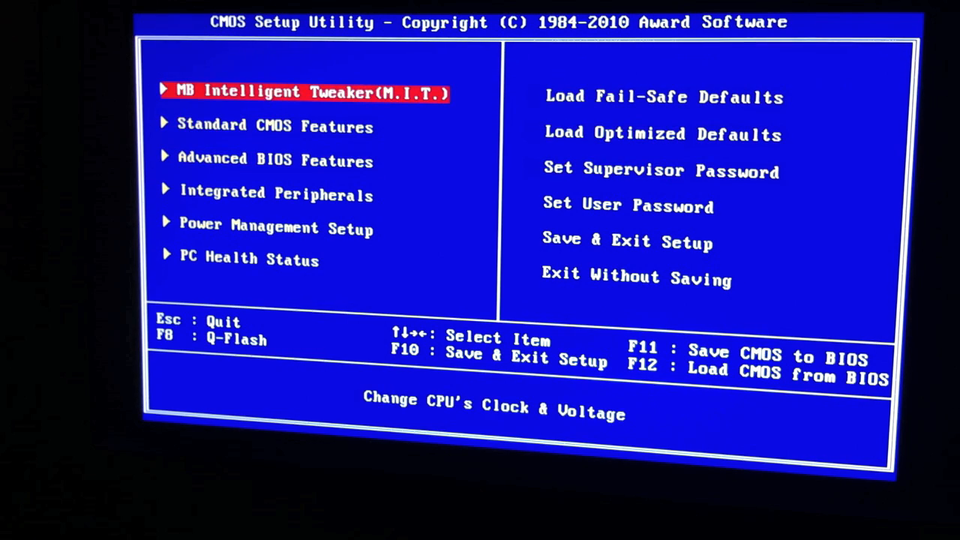
key(Down)
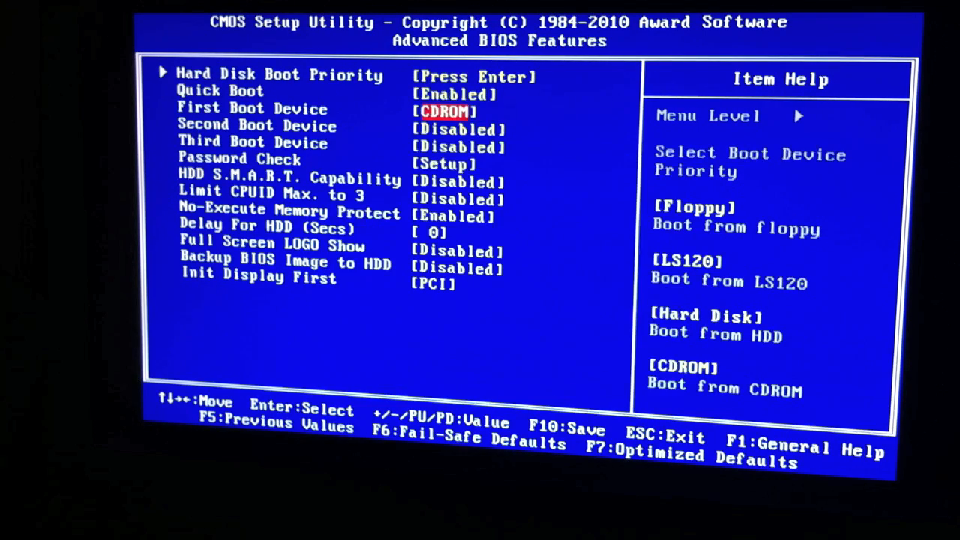
key(down)
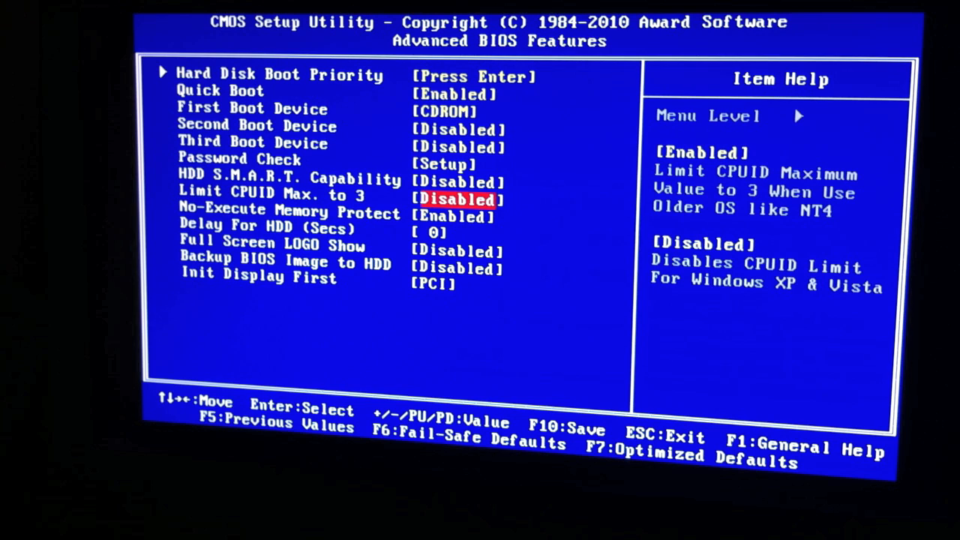
key(Down)
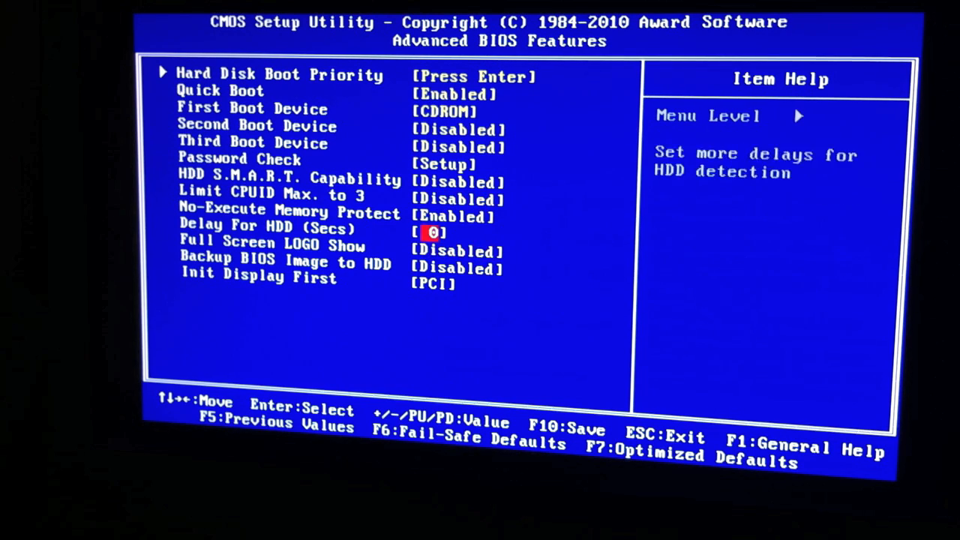
key(up)
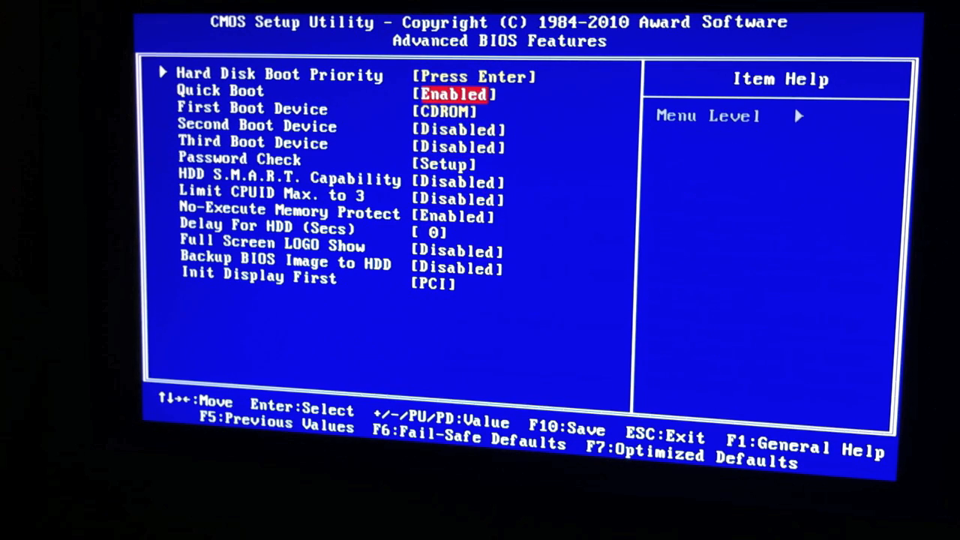
key(up)
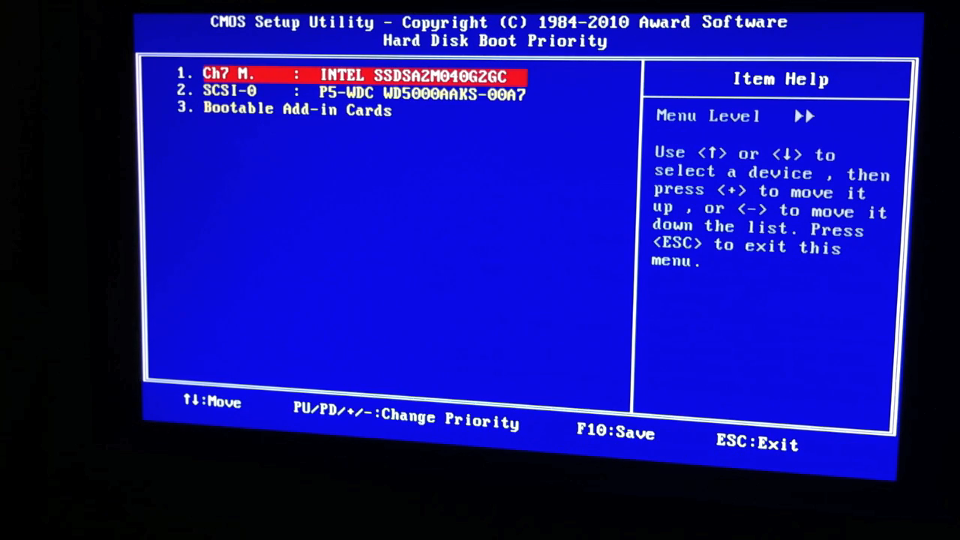
key(Escape)
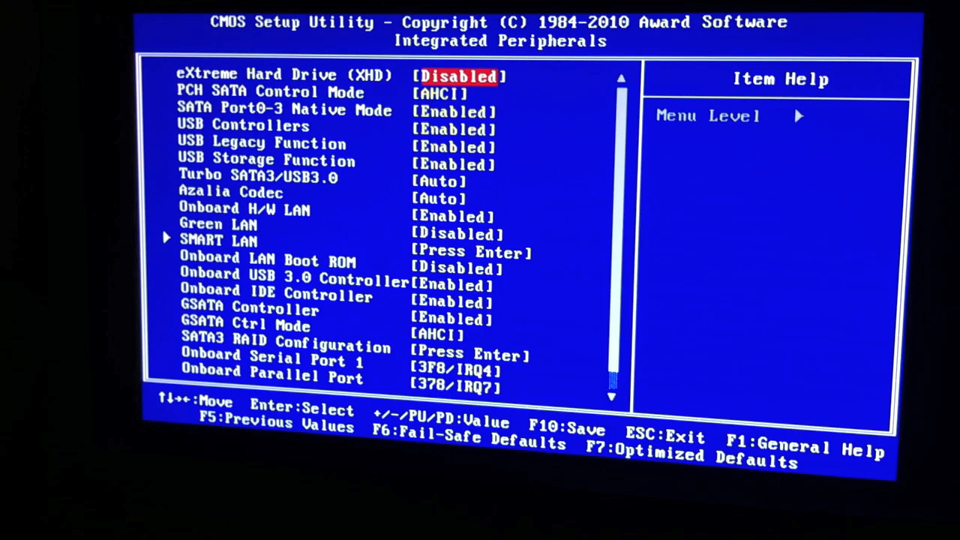
Set PCH SATA Control Mode and GSATA Ctrl Mode to AHCI in Integrated Peripherals.
key(Escape)
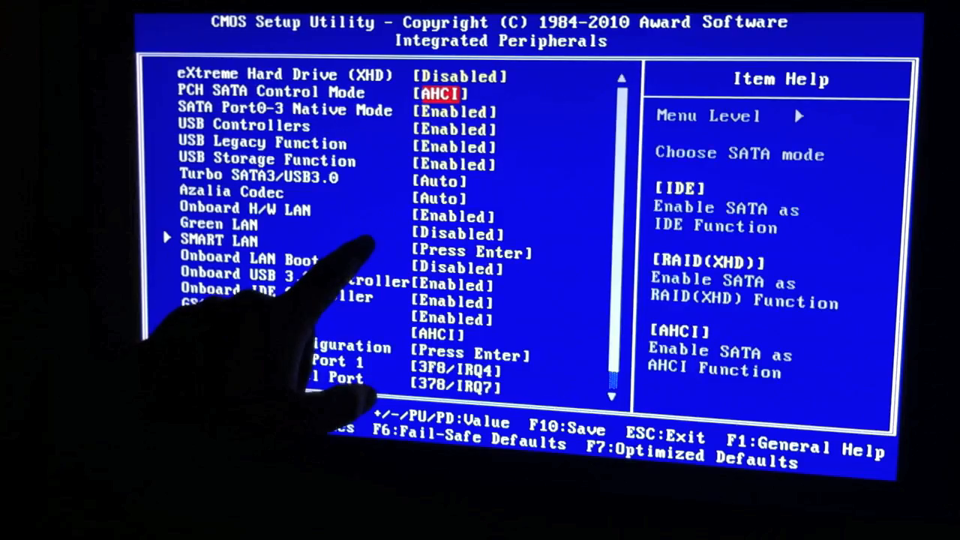
key(down)
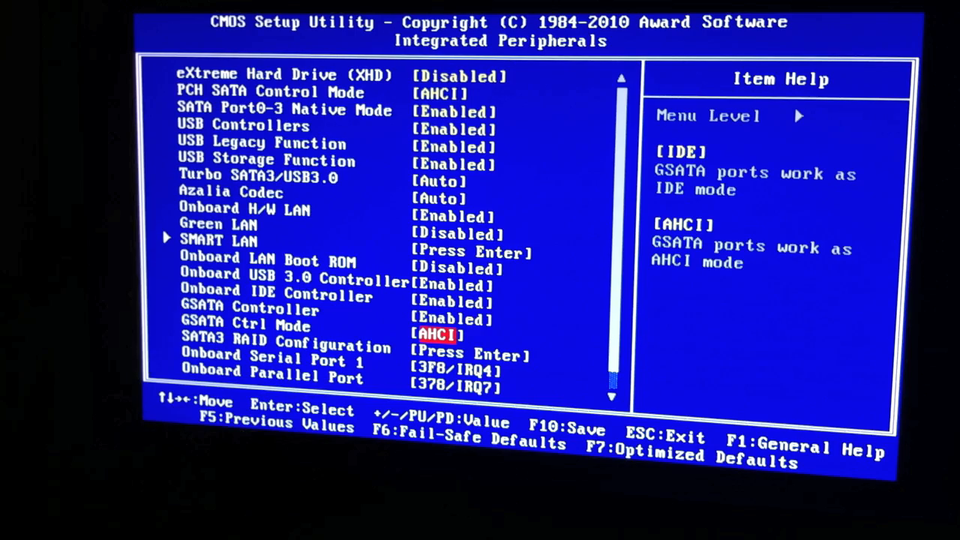
key(Escape)
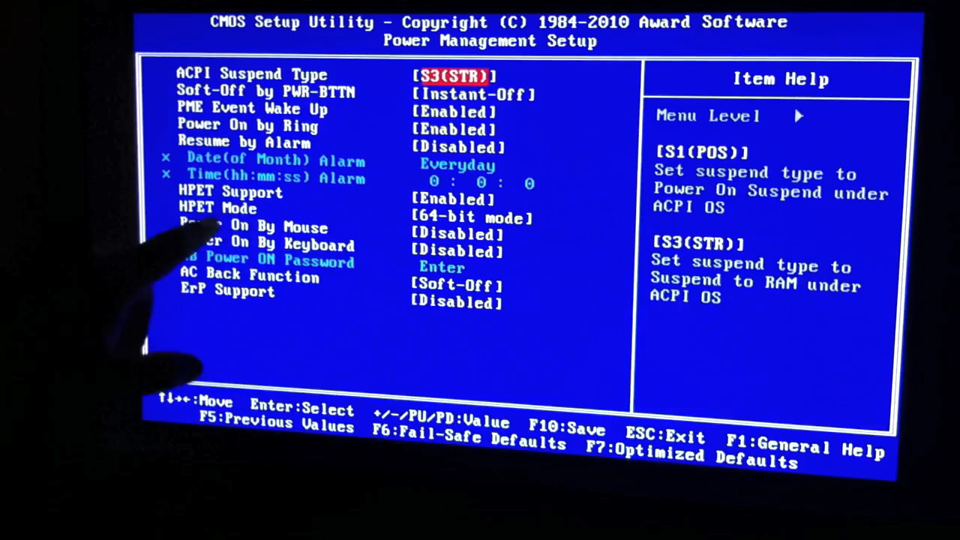
Enable HPET Support in 64-bit HPET Mode and bring up the F10 save-and-exit prompt.
key(down)
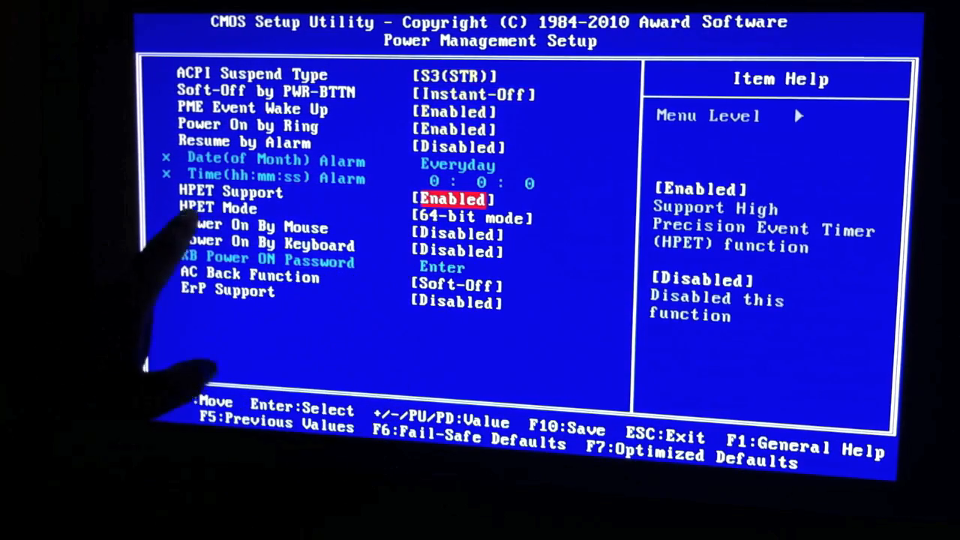
key(Down)
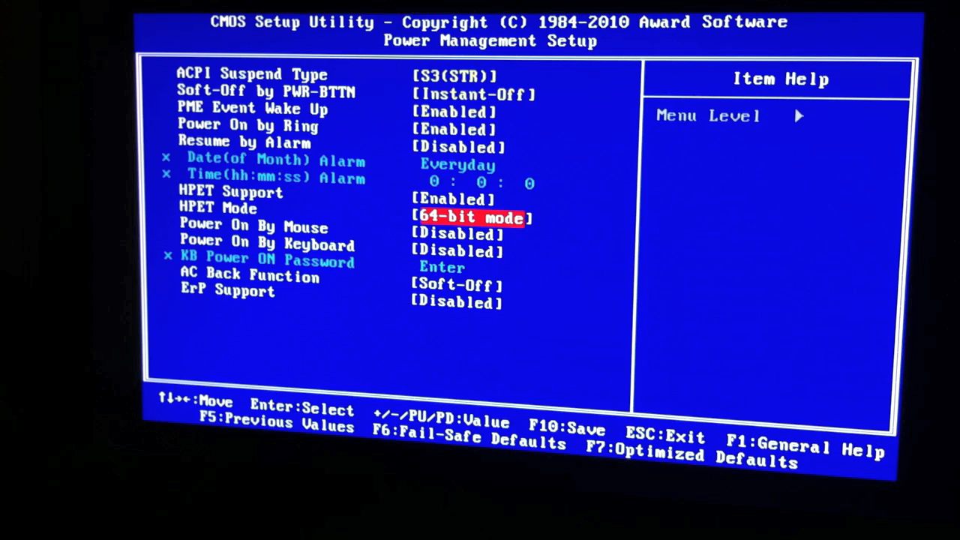
key(F10)
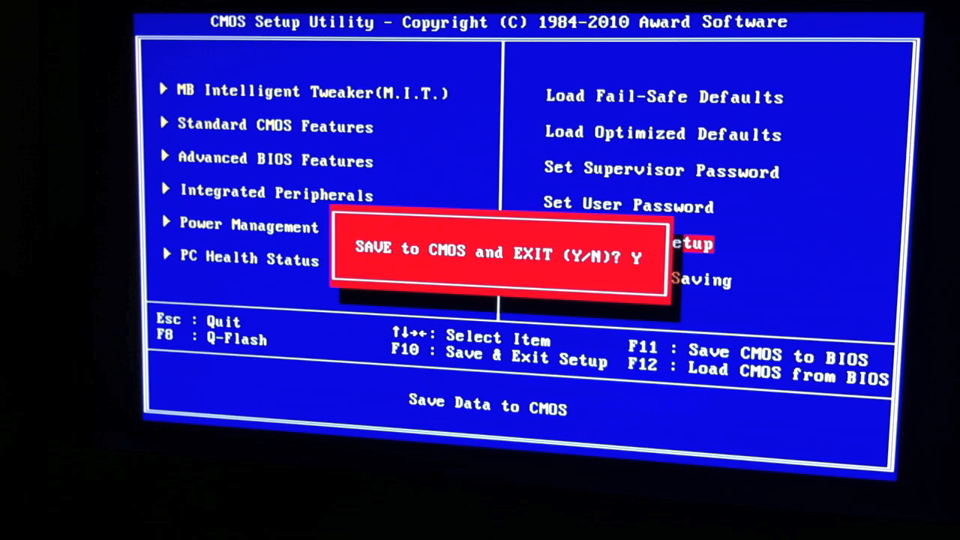
Erase the Y answer at the SAVE to CMOS and EXIT prompt.
key(Backspace)
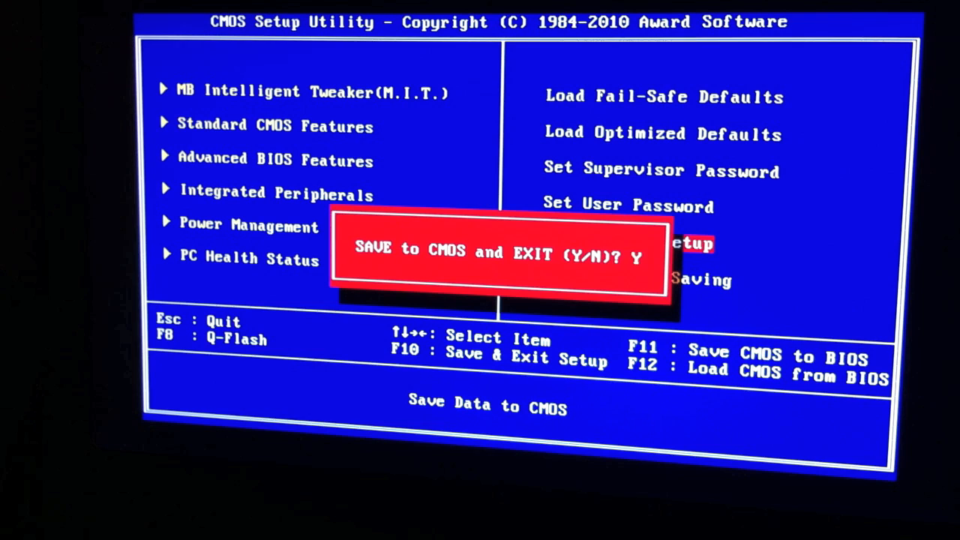
key(Backspace)
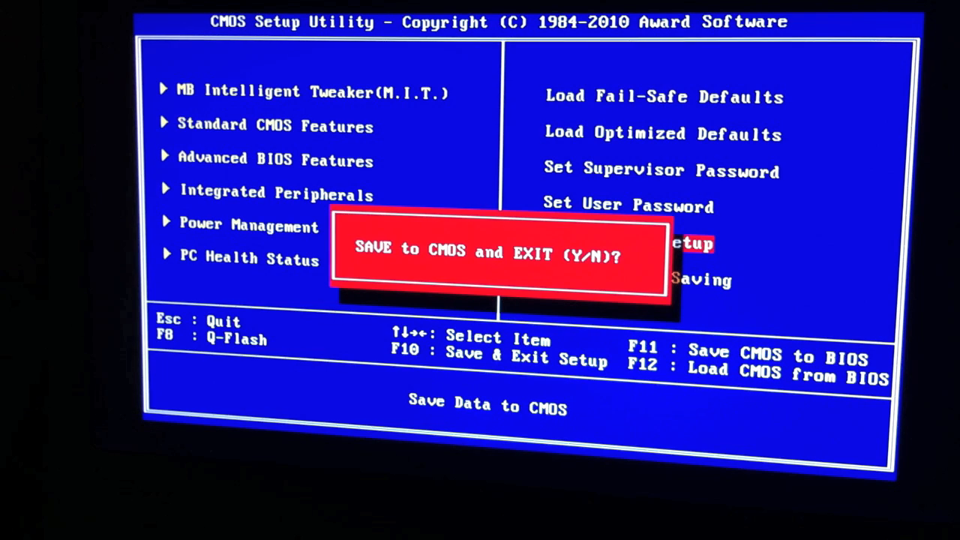